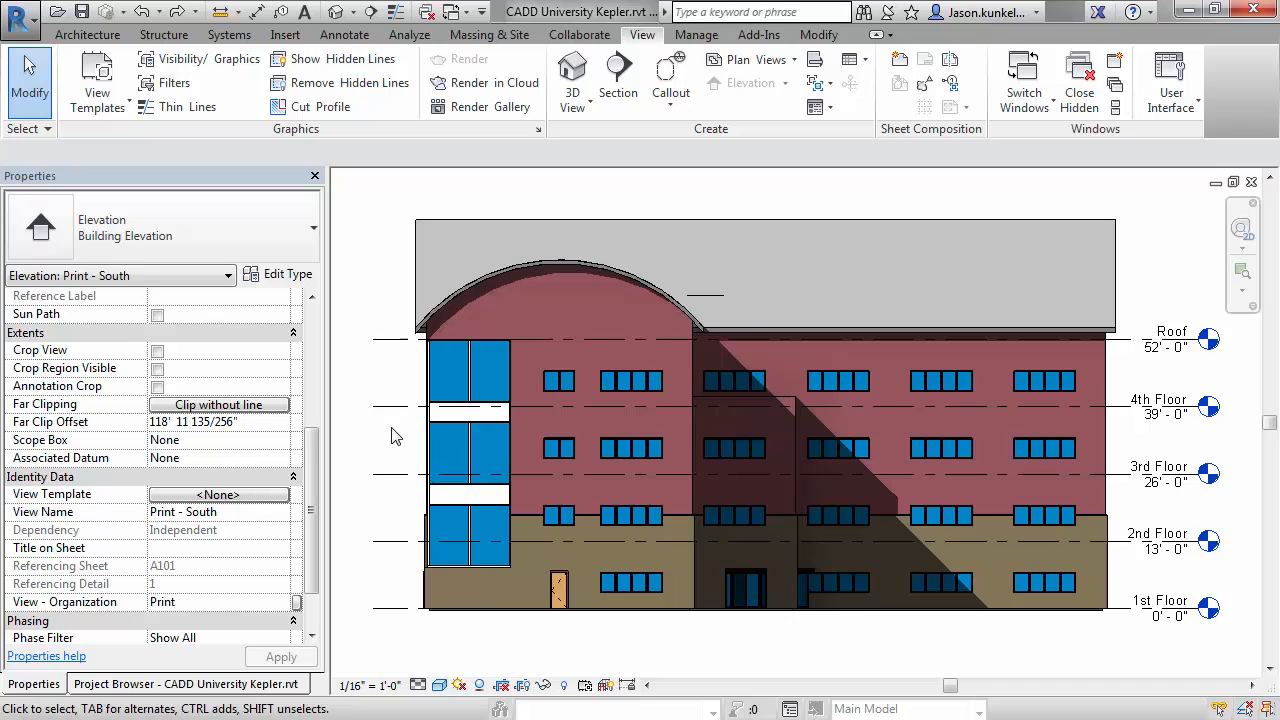
pyautogui.moveTo(372, 504)
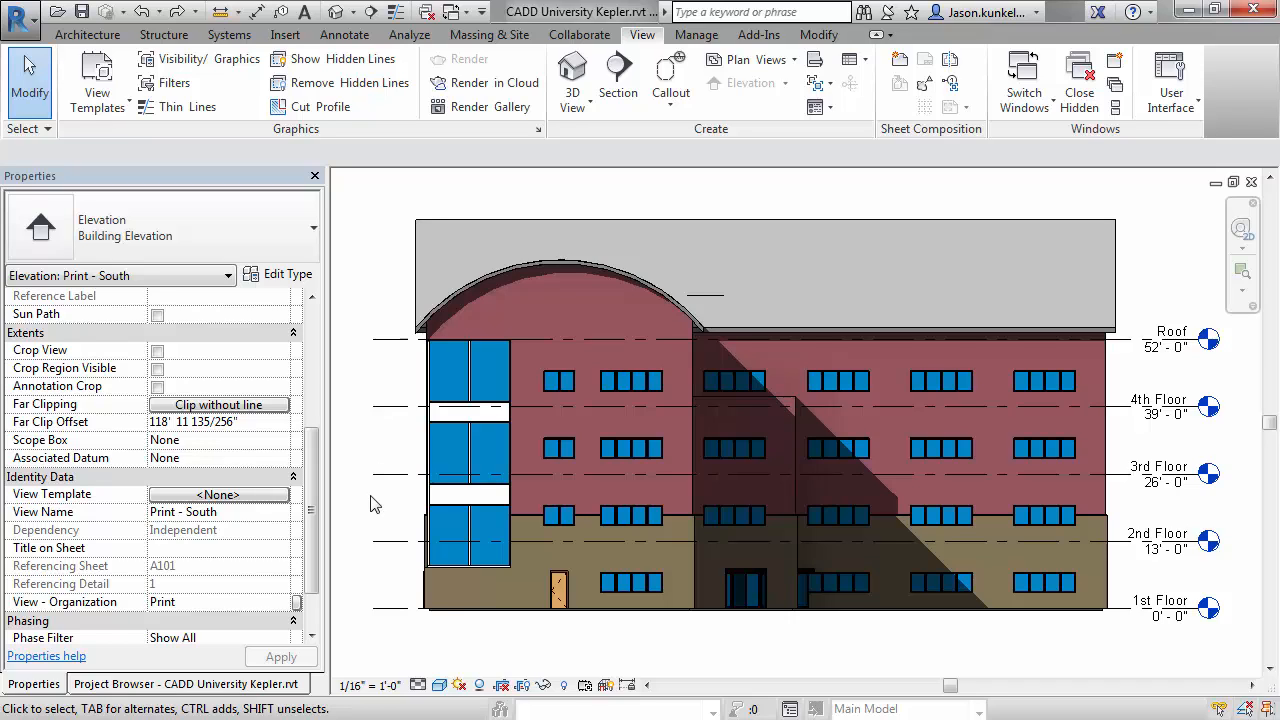
# Show the Visual Style menu for the South elevation view
pyautogui.click(460, 684)
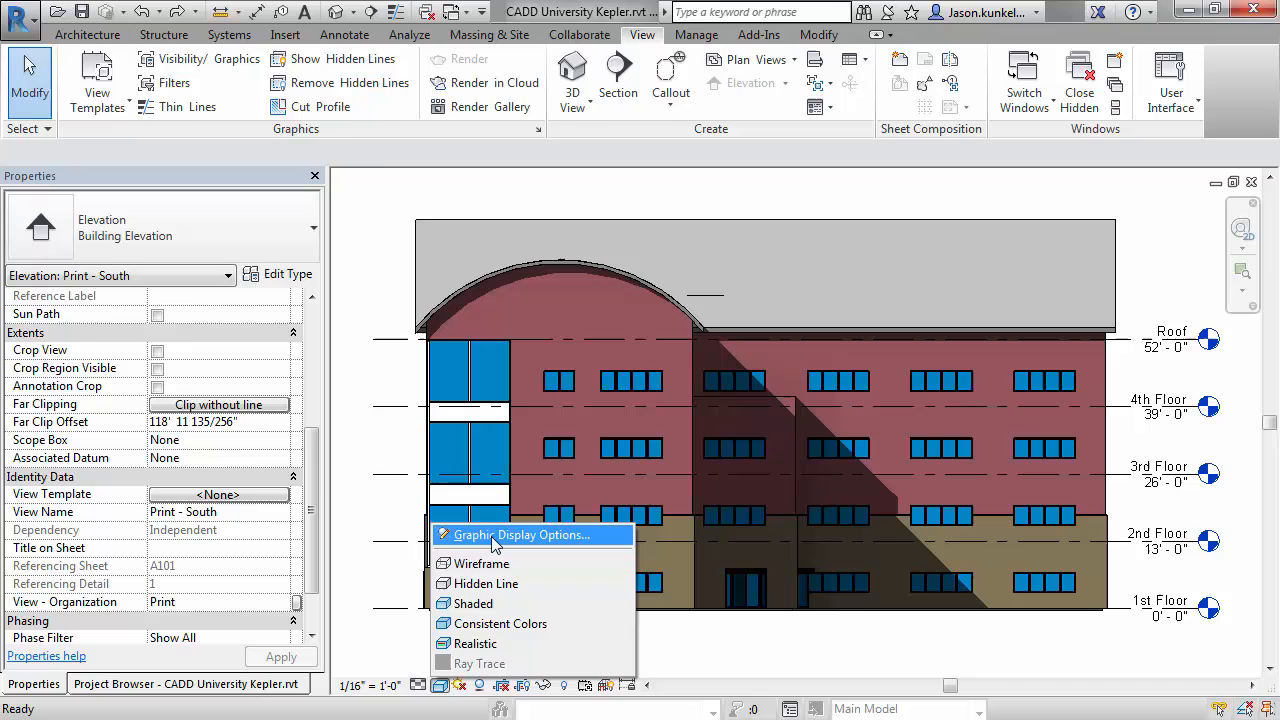
# Enable Show Depth under Depth Cueing in Graphic Display Options and apply it to the elevation
pyautogui.click(524, 534)
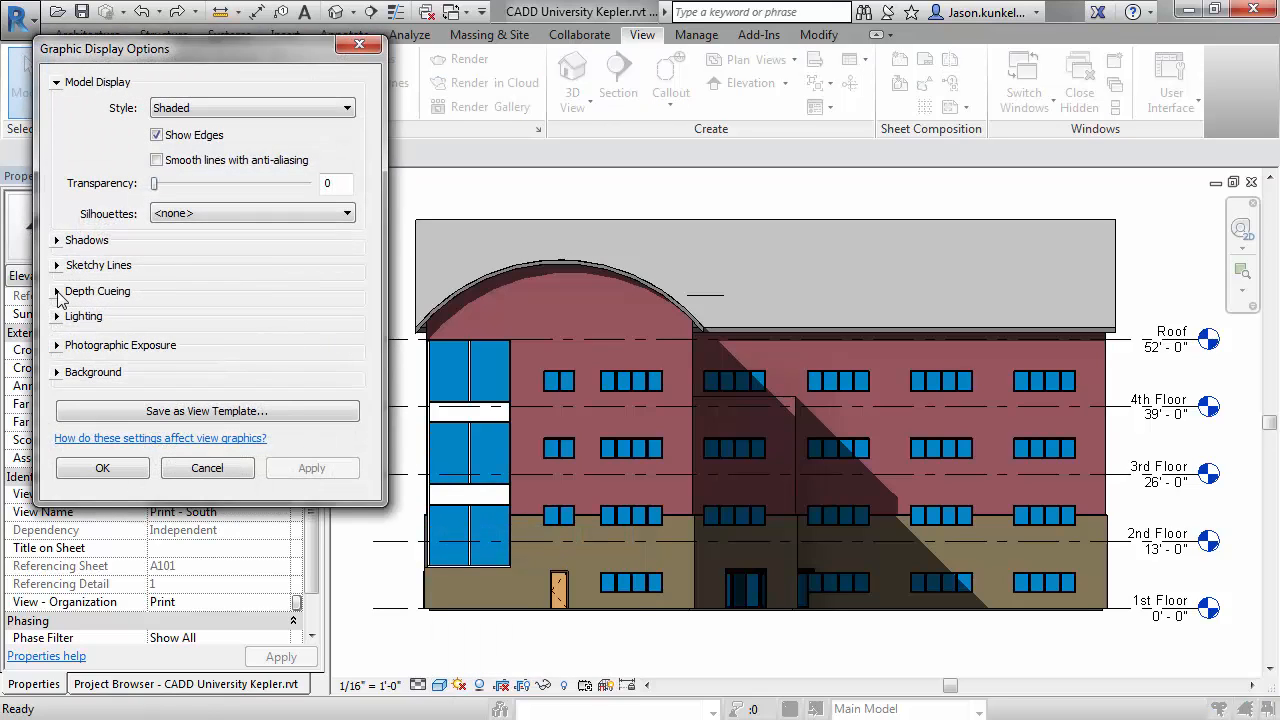
pyautogui.click(56, 292)
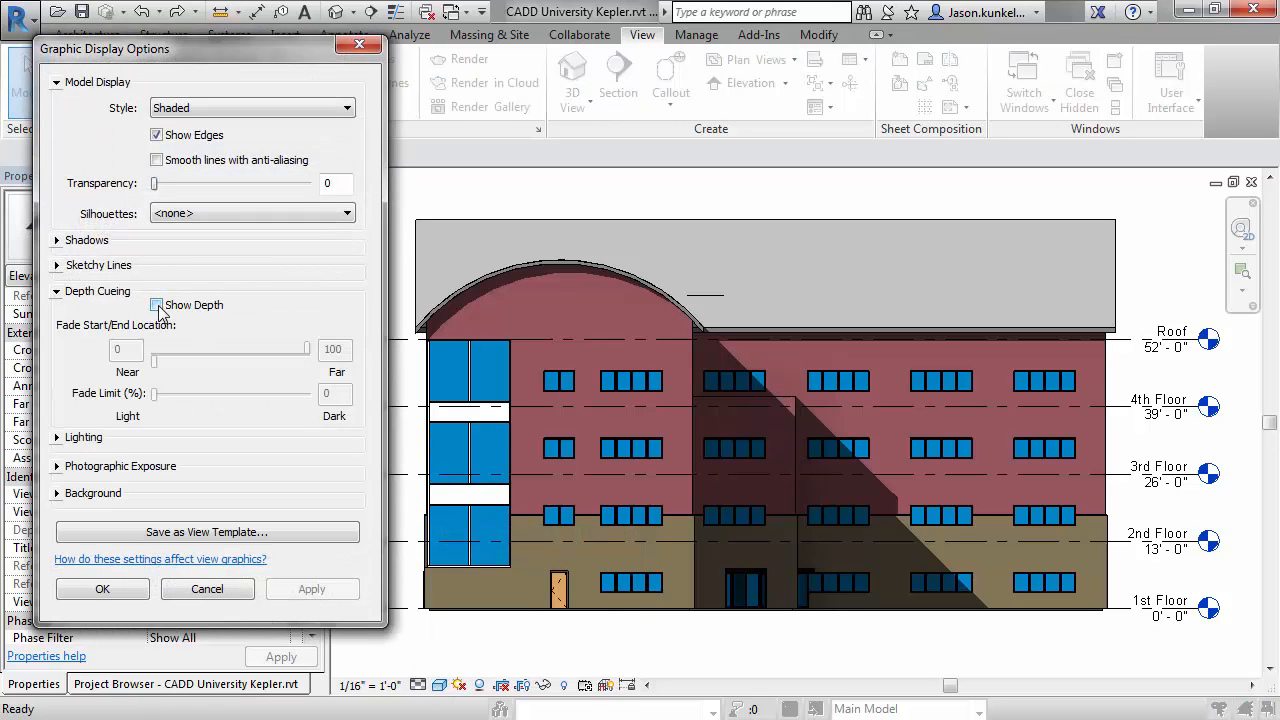
pyautogui.click(156, 304)
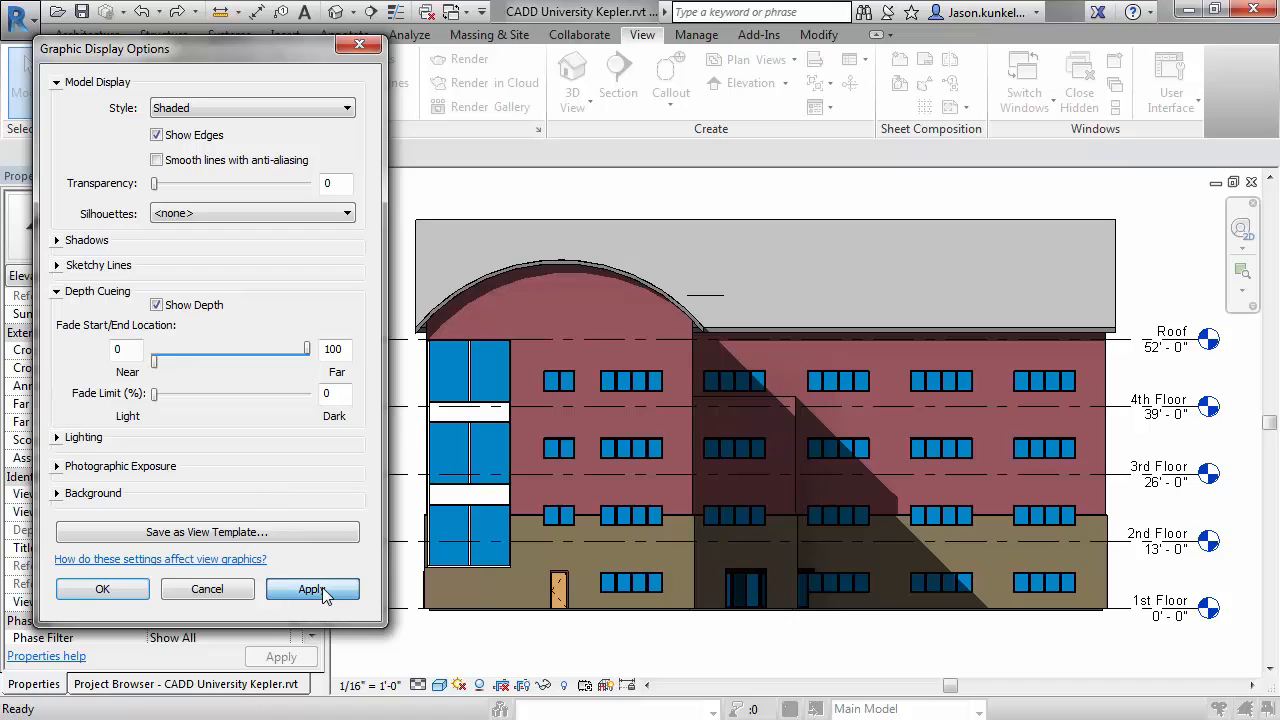
pyautogui.click(312, 588)
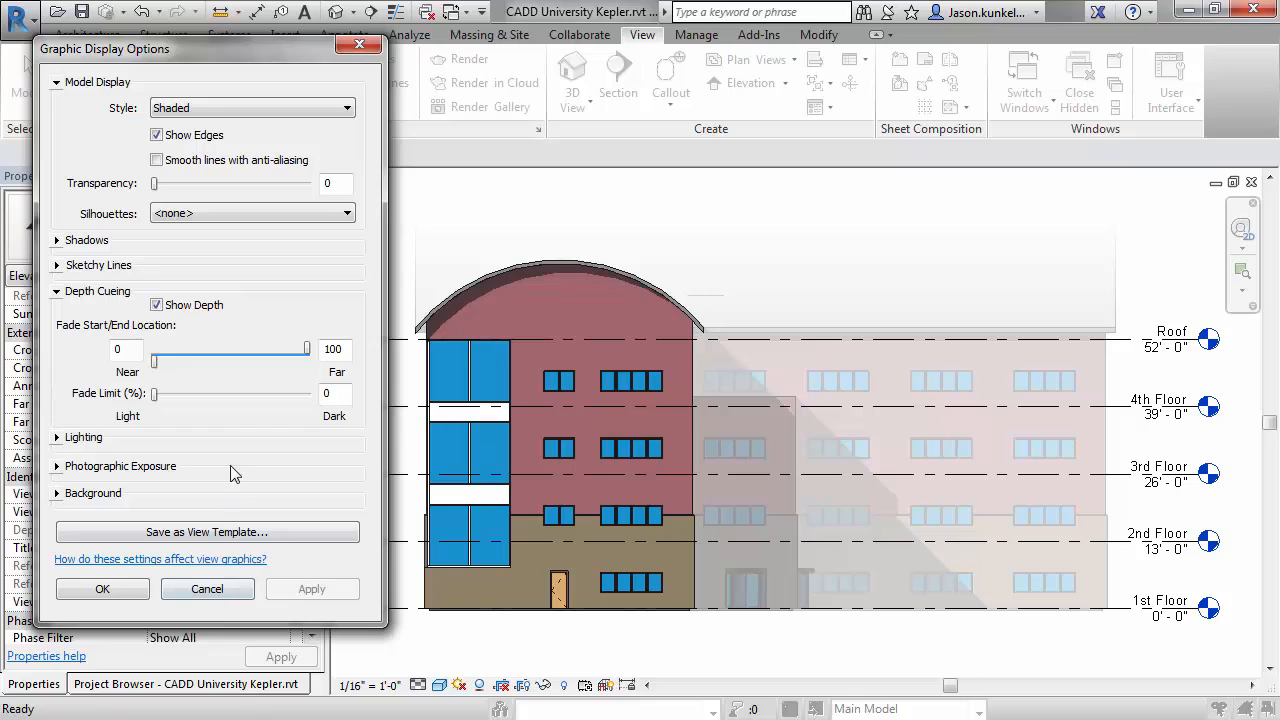
pyautogui.moveTo(72, 412)
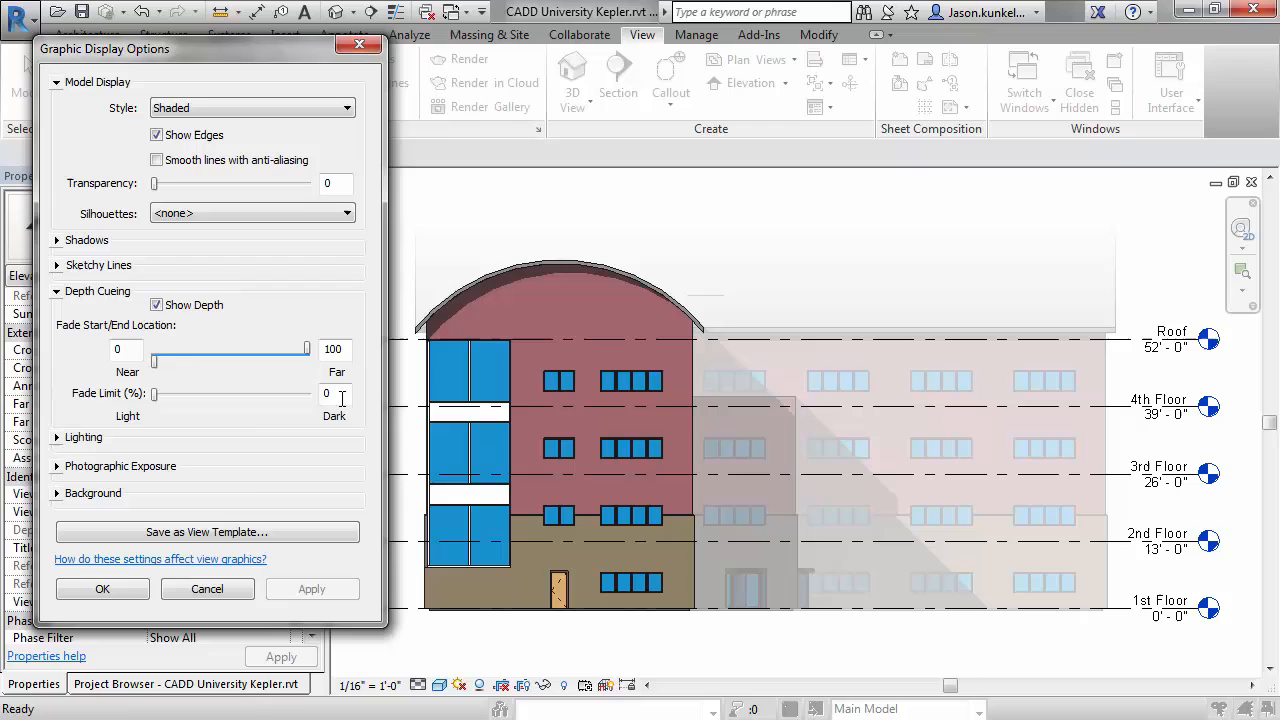
pyautogui.moveTo(326, 392)
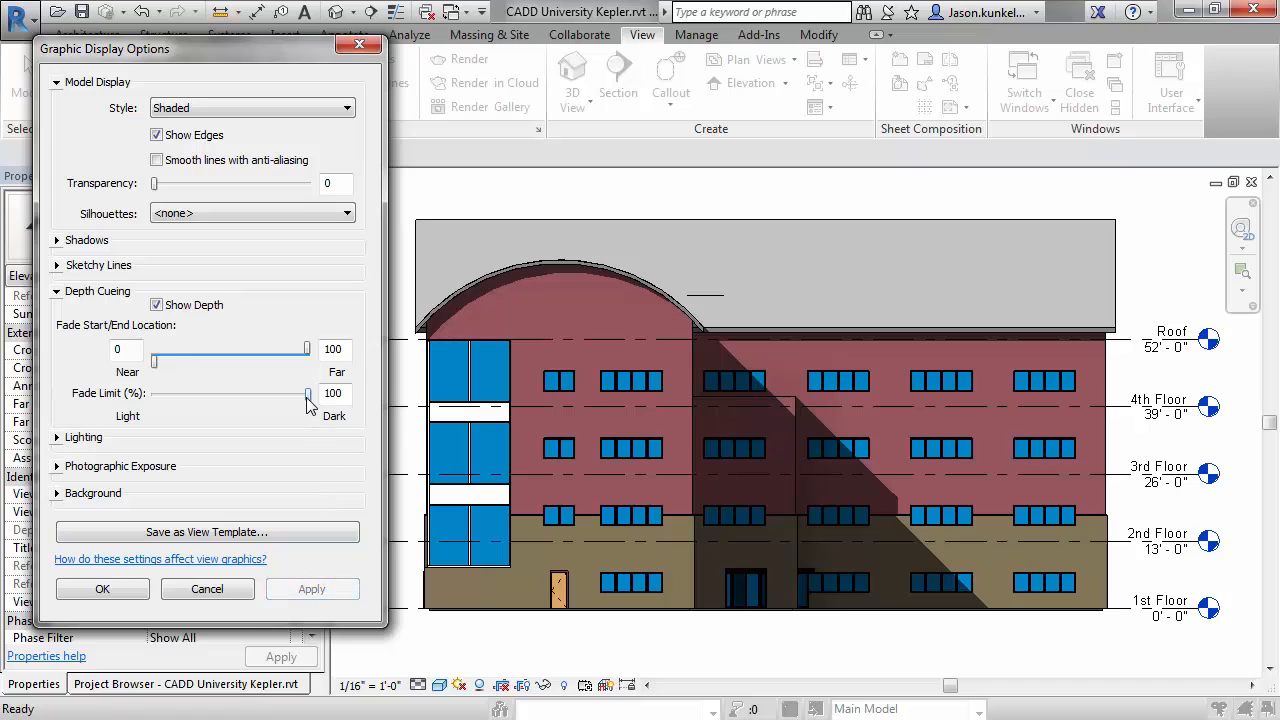
# Set the Fade Limit to 27% and move the far Fade End Location handle to 50
pyautogui.moveTo(308, 392); pyautogui.dragTo(196, 392)
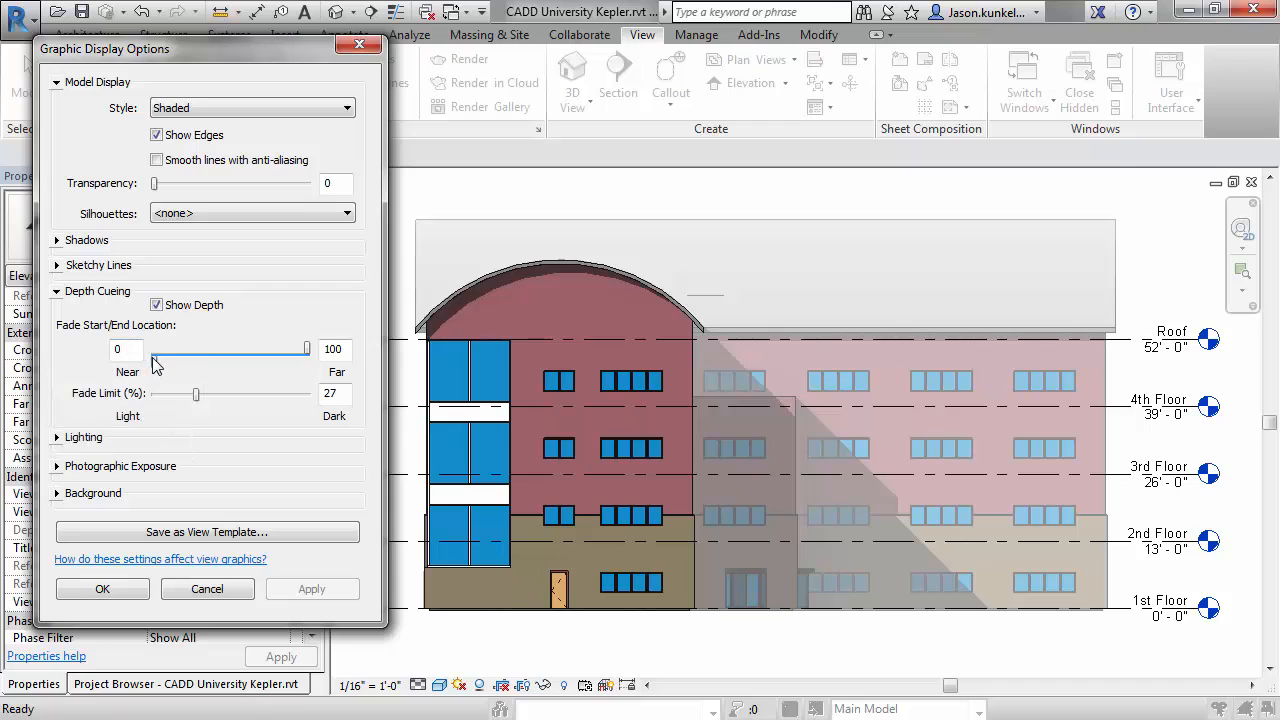
pyautogui.moveTo(156, 348); pyautogui.dragTo(230, 348)
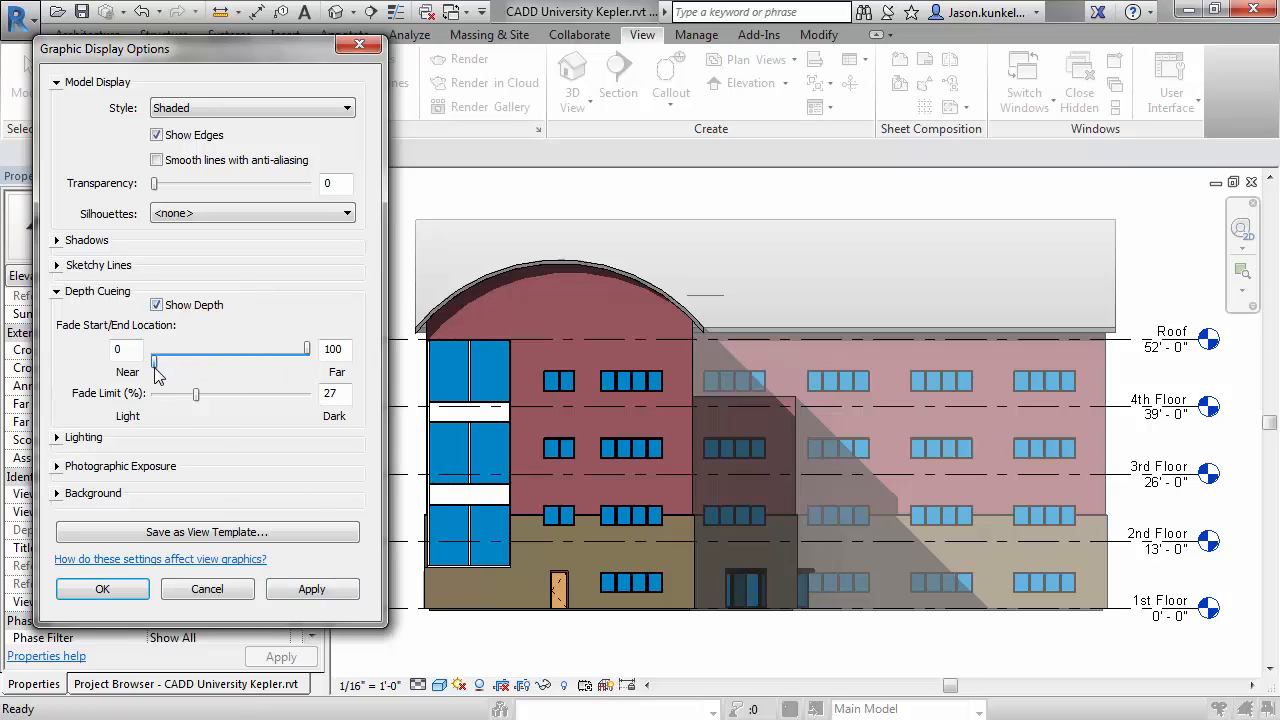
pyautogui.moveTo(308, 348); pyautogui.dragTo(236, 348)
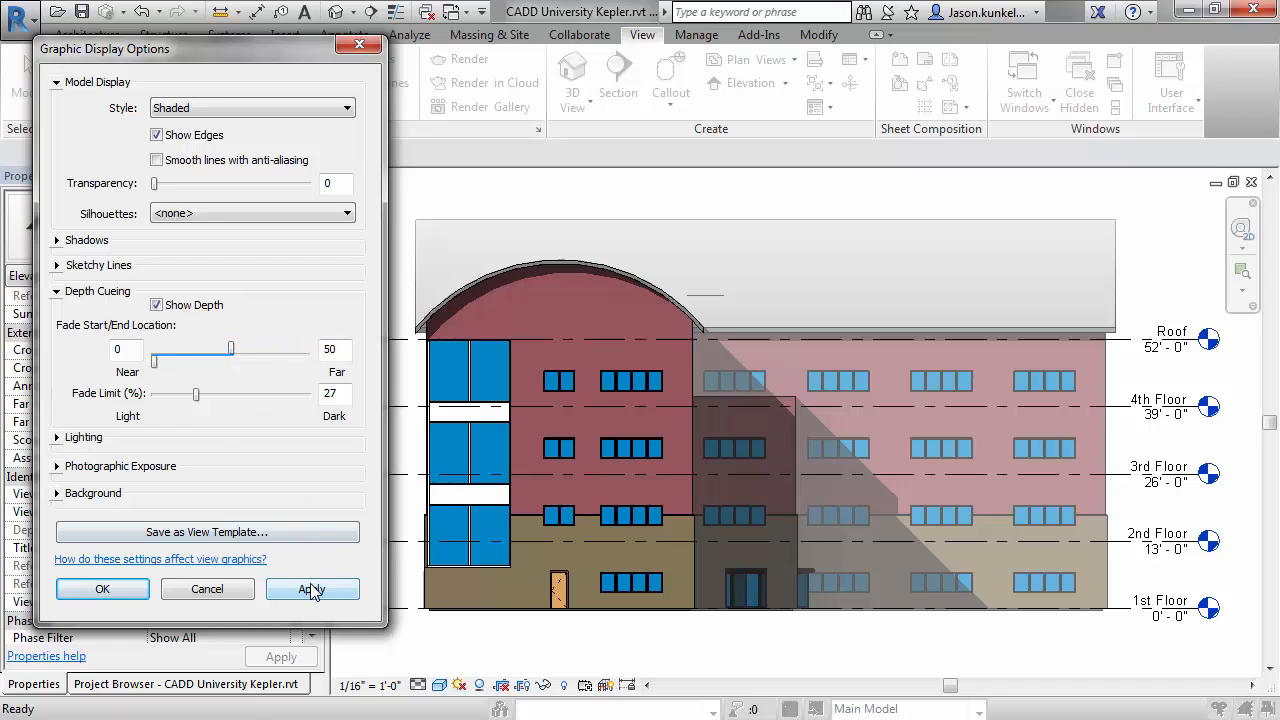
# Apply the 27% fade settings and confirm with OK, leaving the far wing faded
pyautogui.click(312, 588)
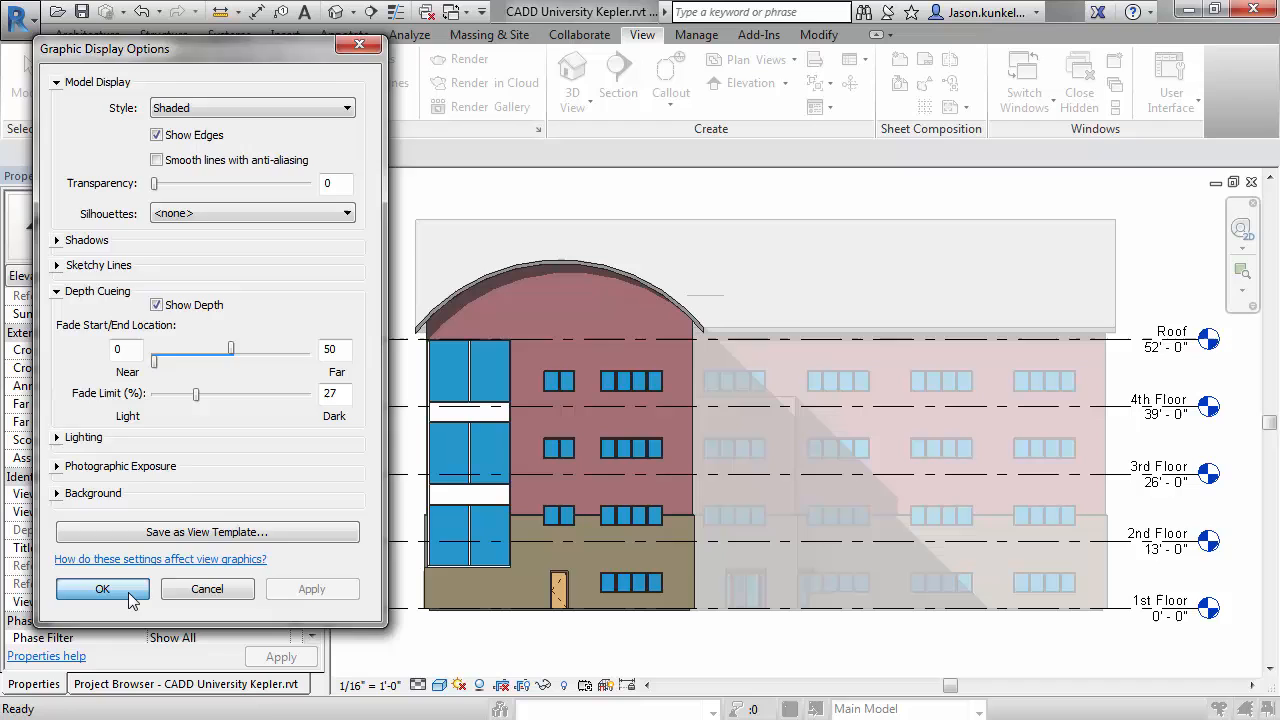
pyautogui.click(102, 588)
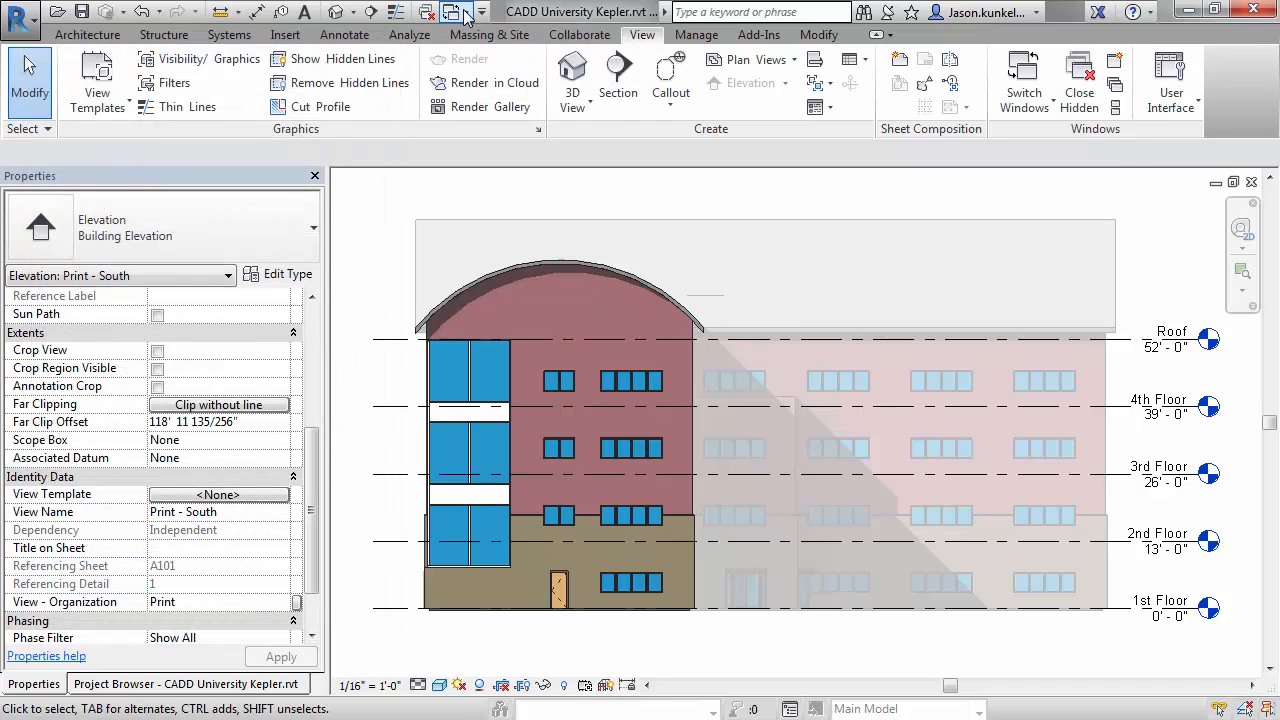
# Switch to the Elevation Angle view and show its Visual Style menu
pyautogui.click(480, 12)
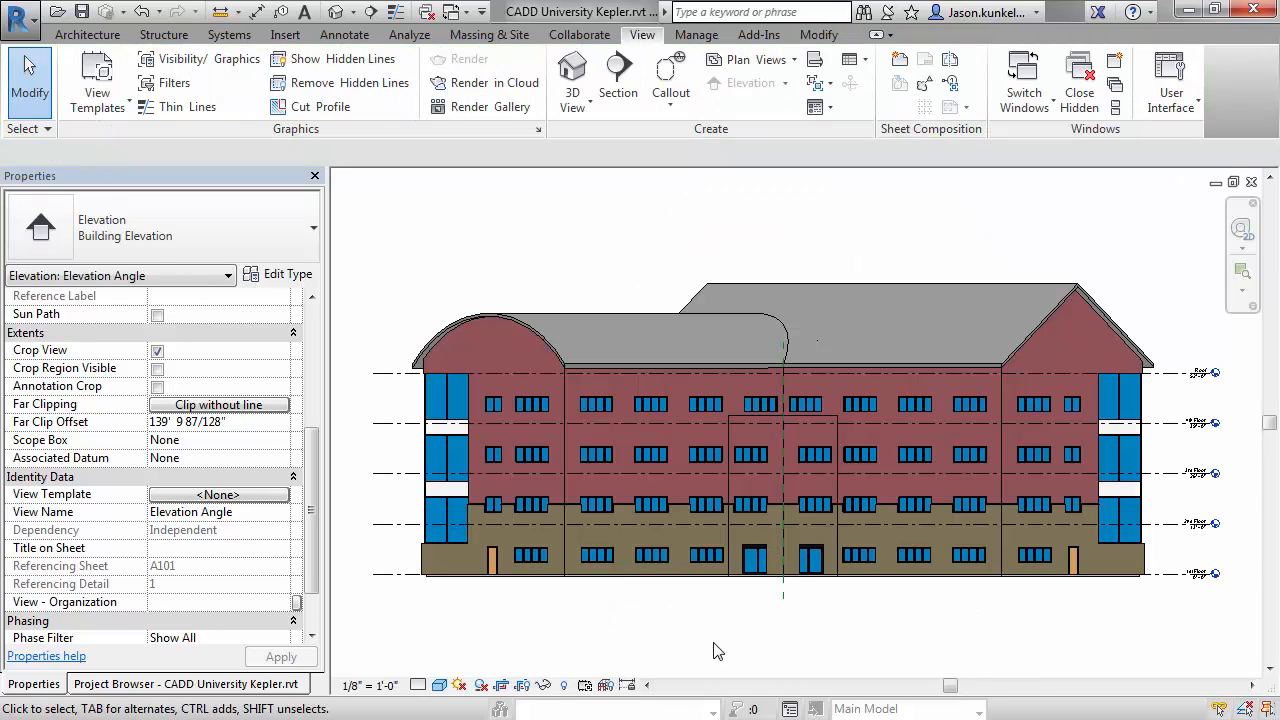
pyautogui.moveTo(604, 640)
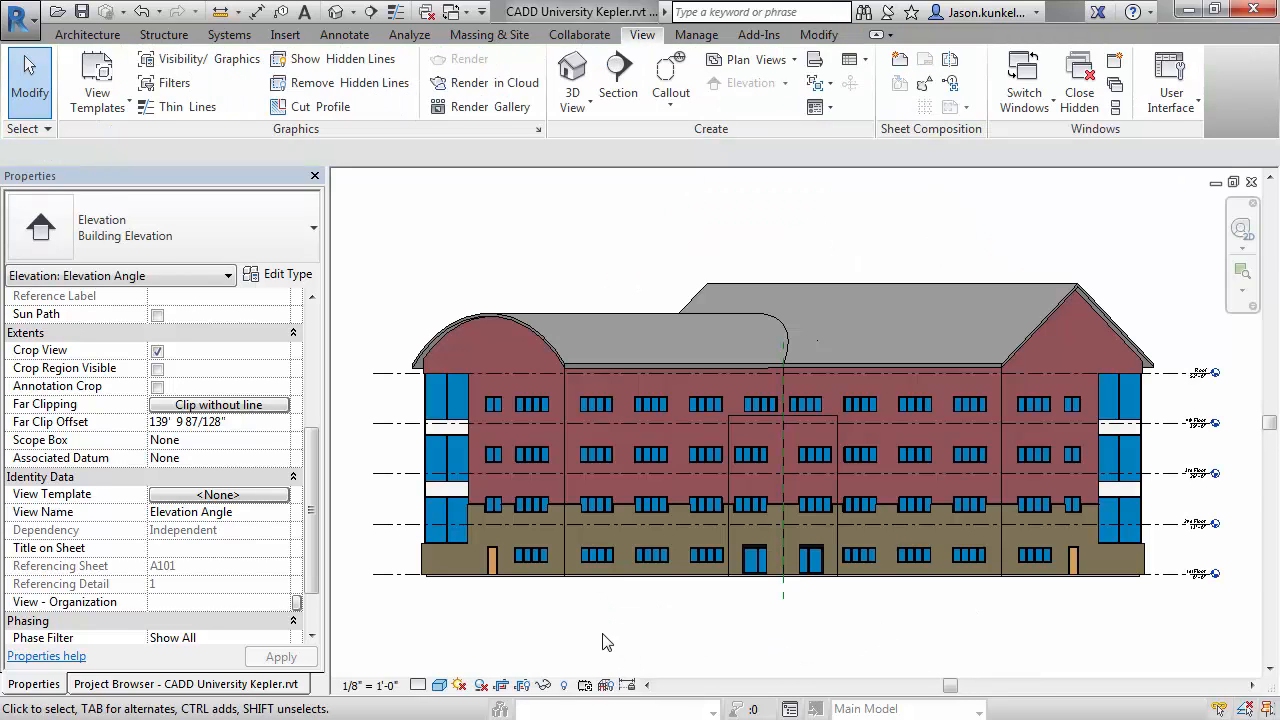
pyautogui.click(440, 684)
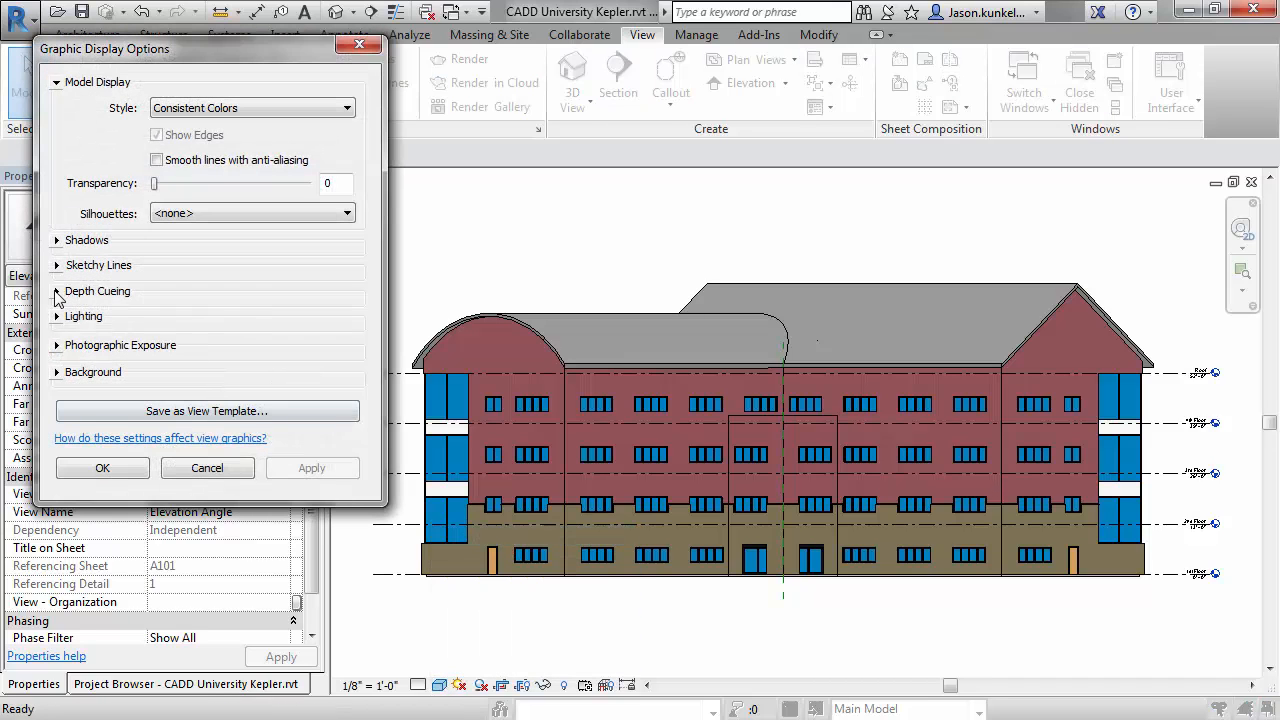
# Enable Show Depth under Depth Cueing for the Elevation Angle view
pyautogui.click(56, 292)
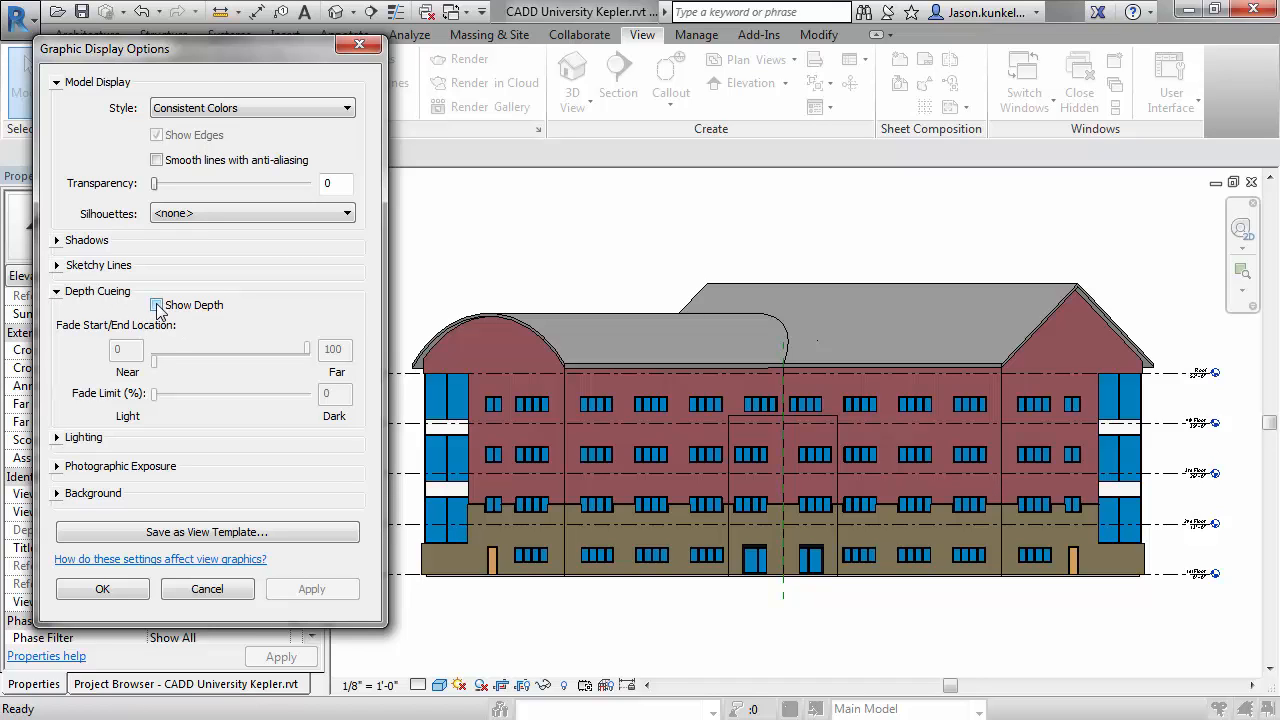
pyautogui.click(156, 304)
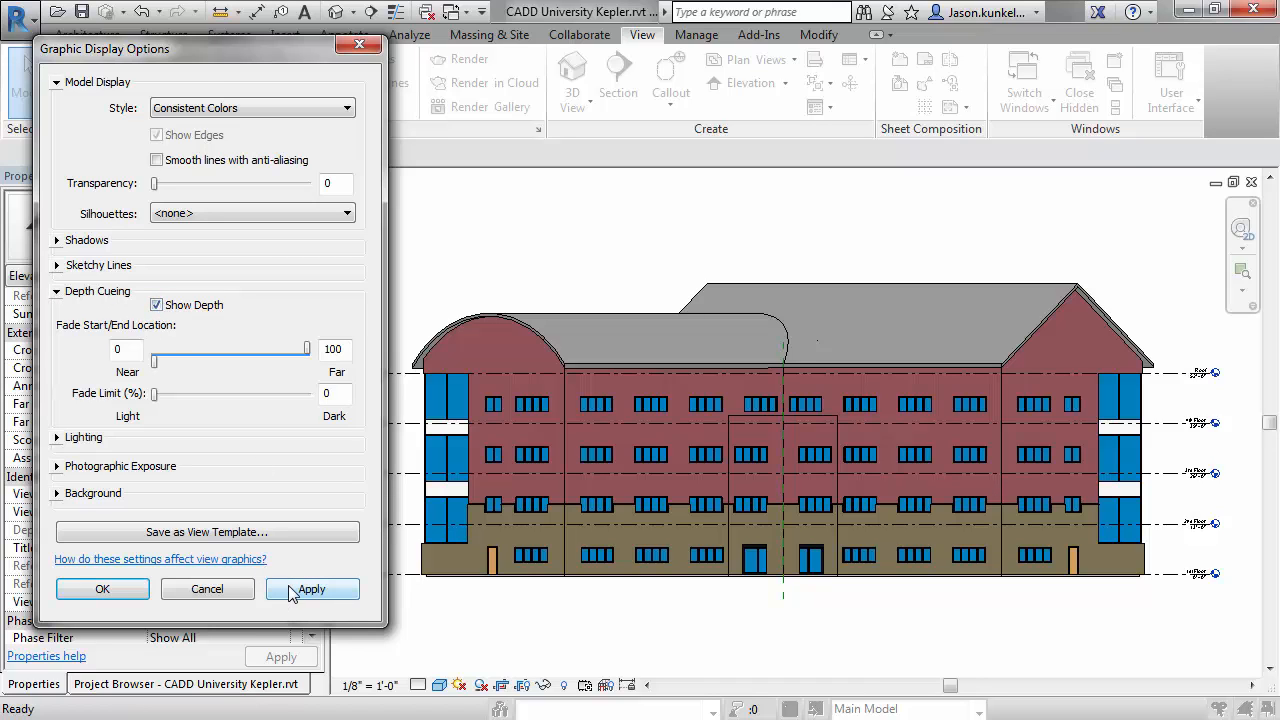